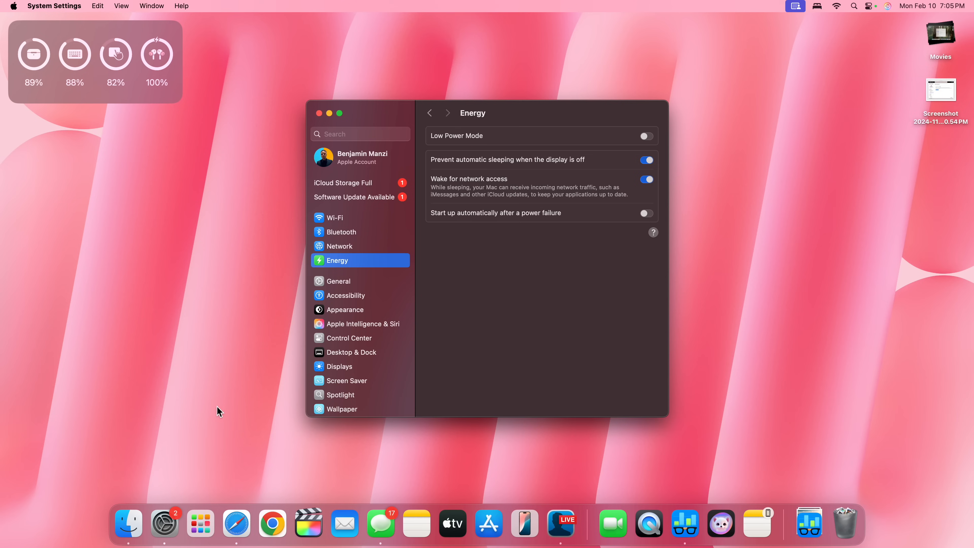
Show the Launchpad grid of all installed apps over the Energy settings window
click(195, 514)
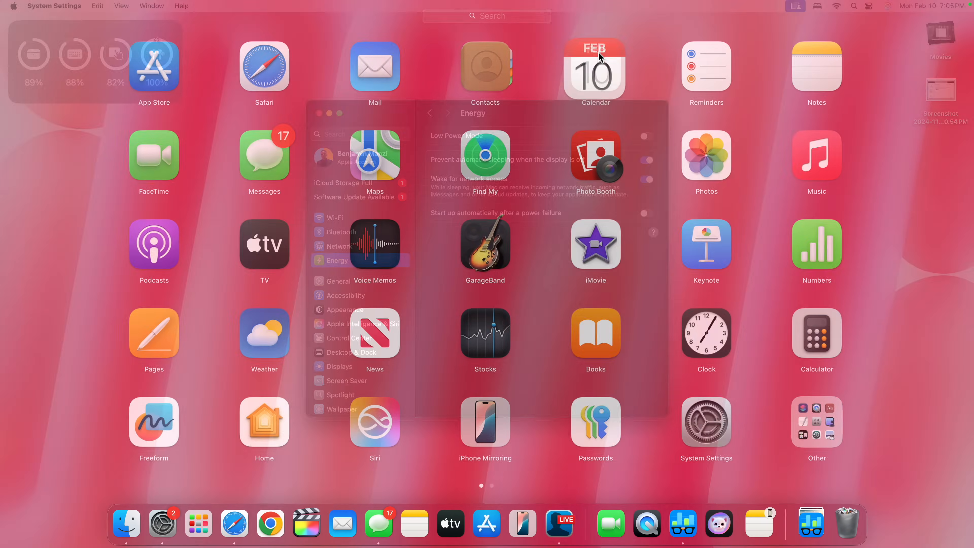
Launch Calendar from Launchpad, landing on the February 2025 month view
click(595, 67)
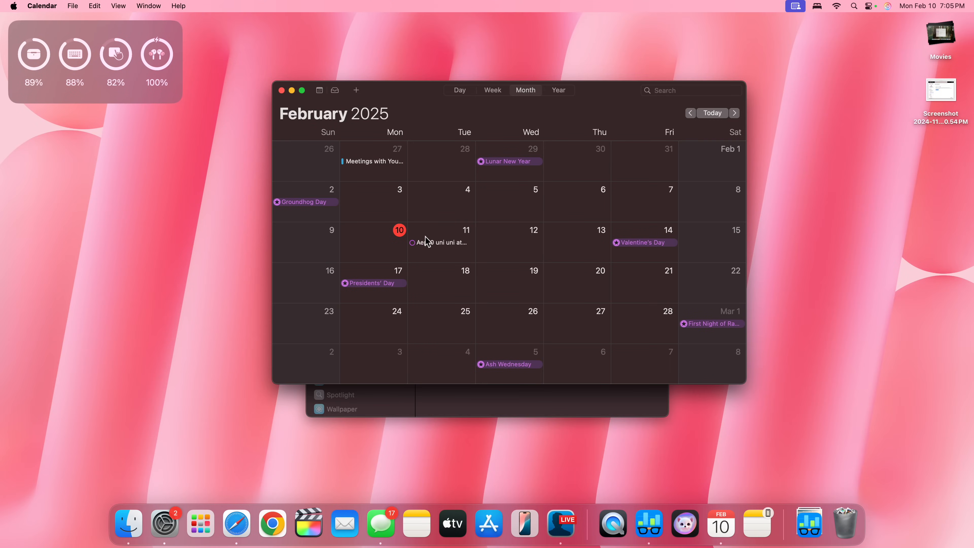
mouse_move(434, 241)
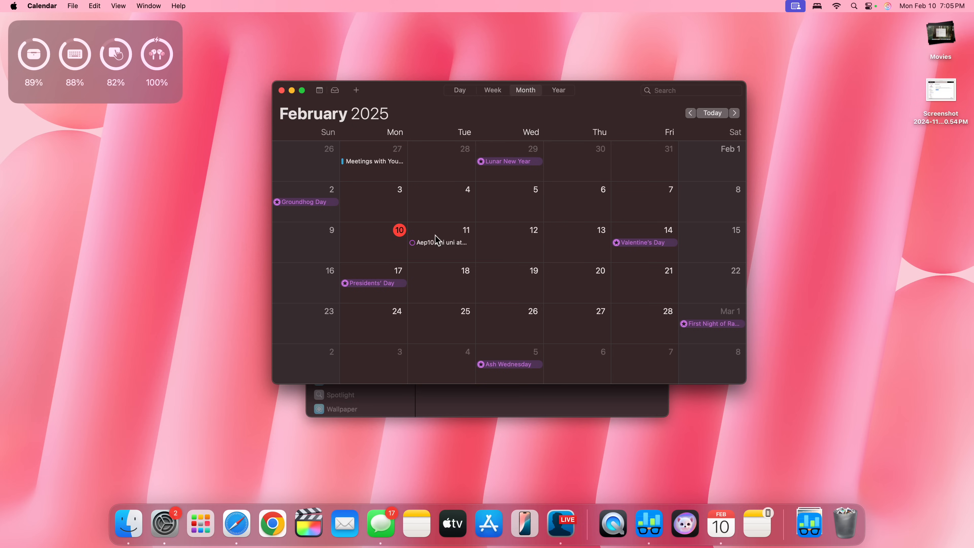
mouse_move(459, 238)
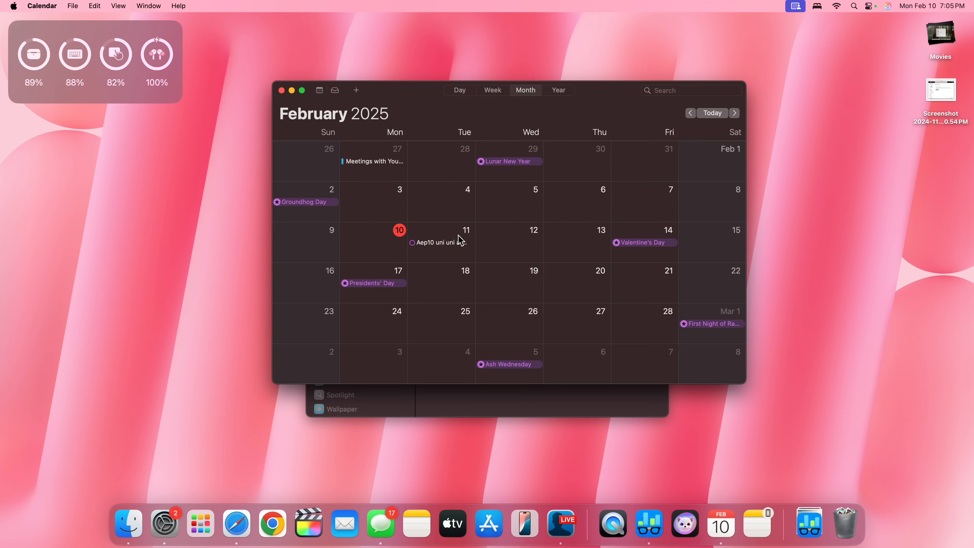
mouse_move(424, 279)
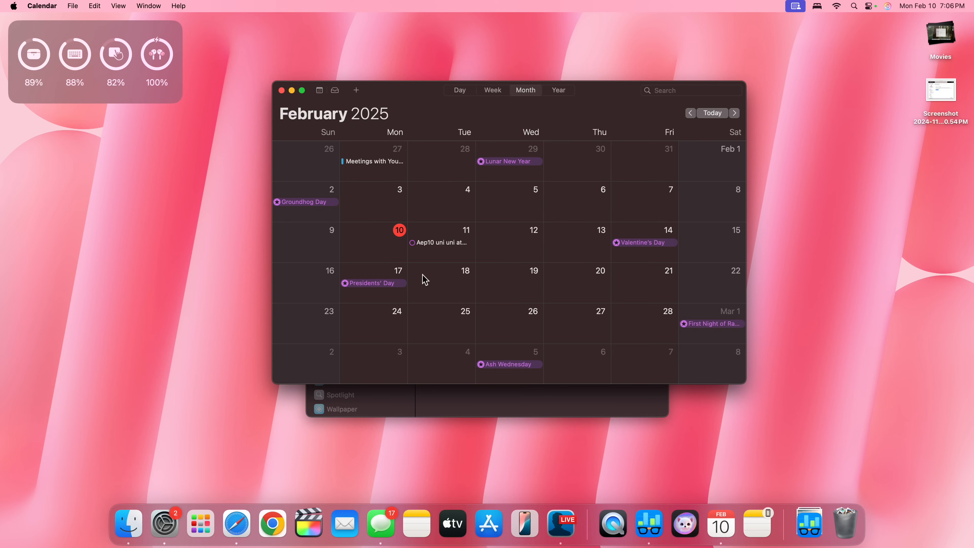
mouse_move(495, 308)
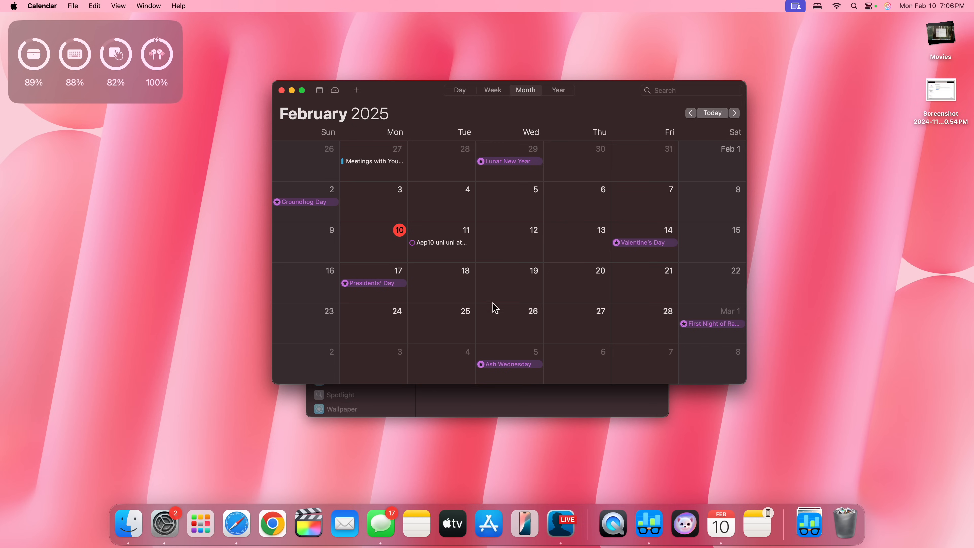
mouse_move(454, 299)
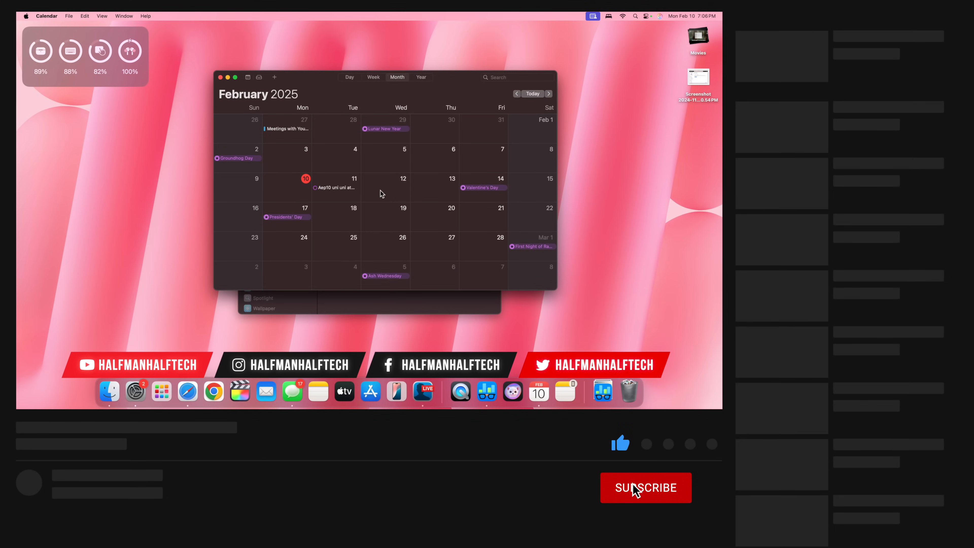
click(645, 487)
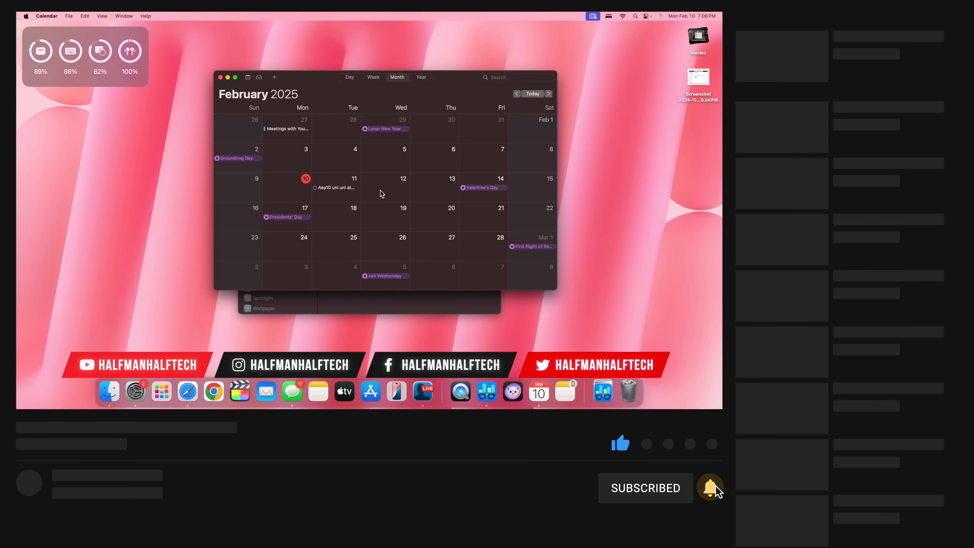